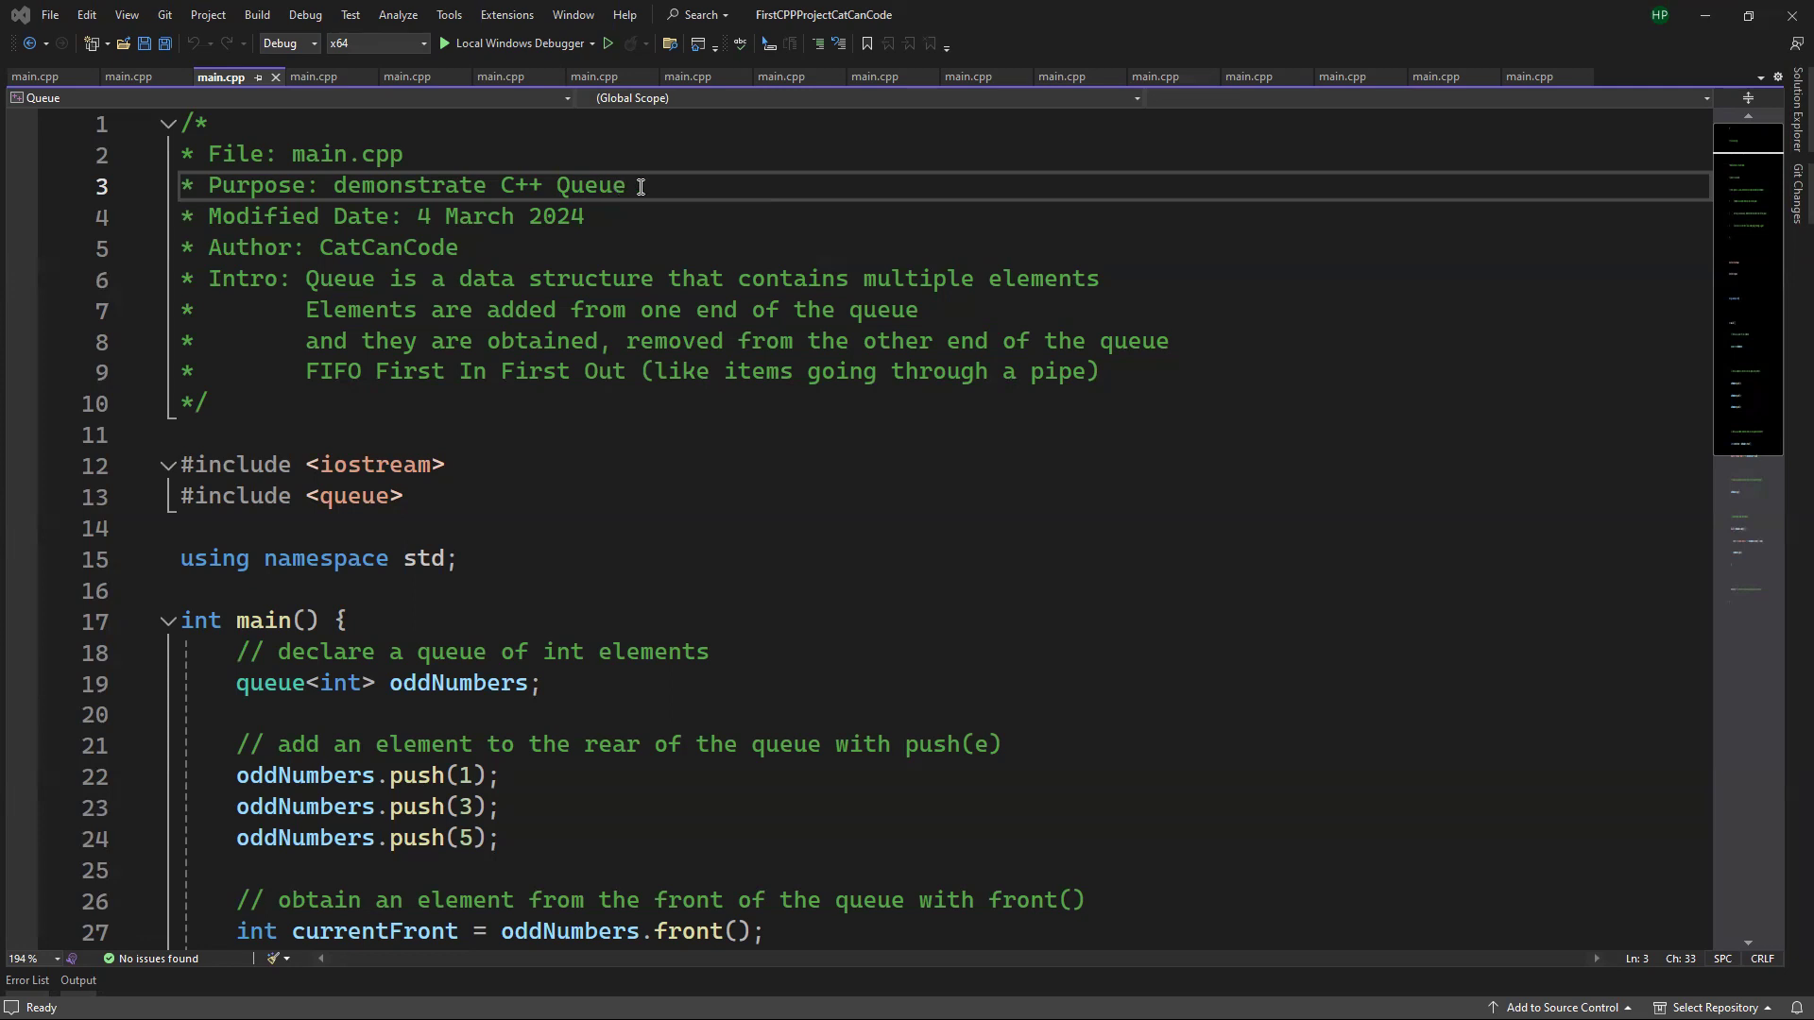
mouse_move(593, 278)
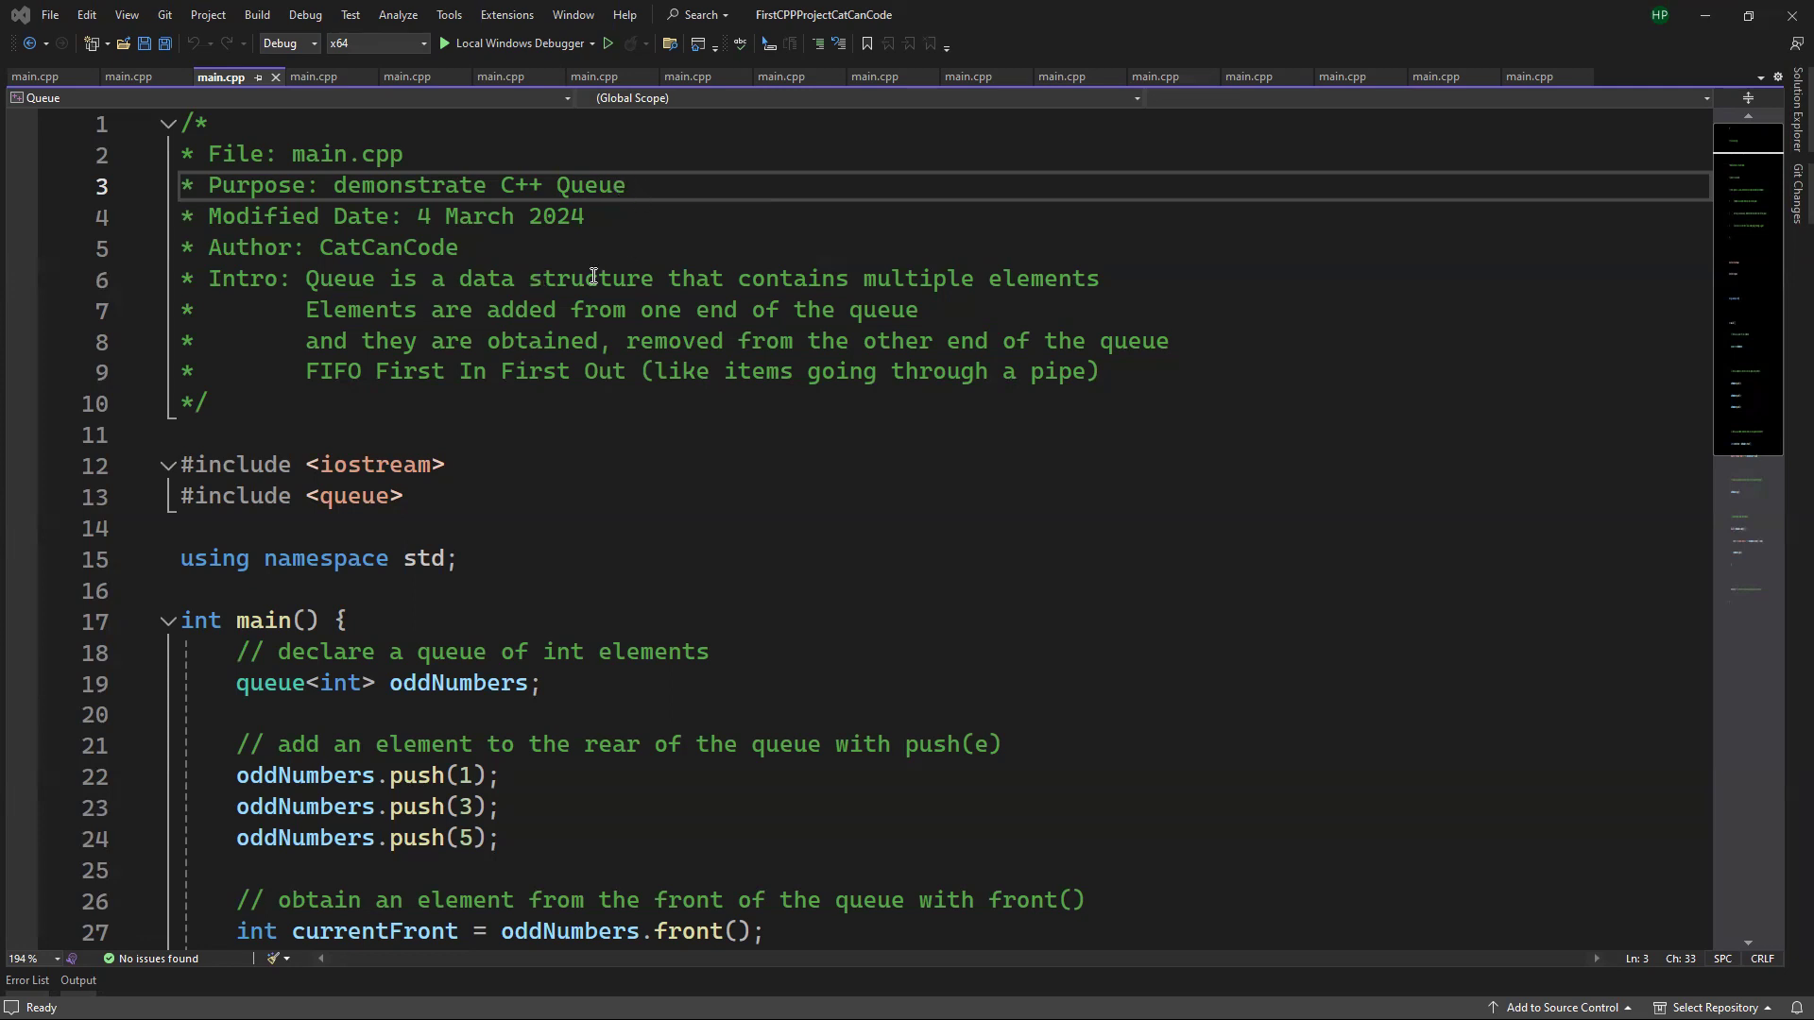
double_click(1039, 280)
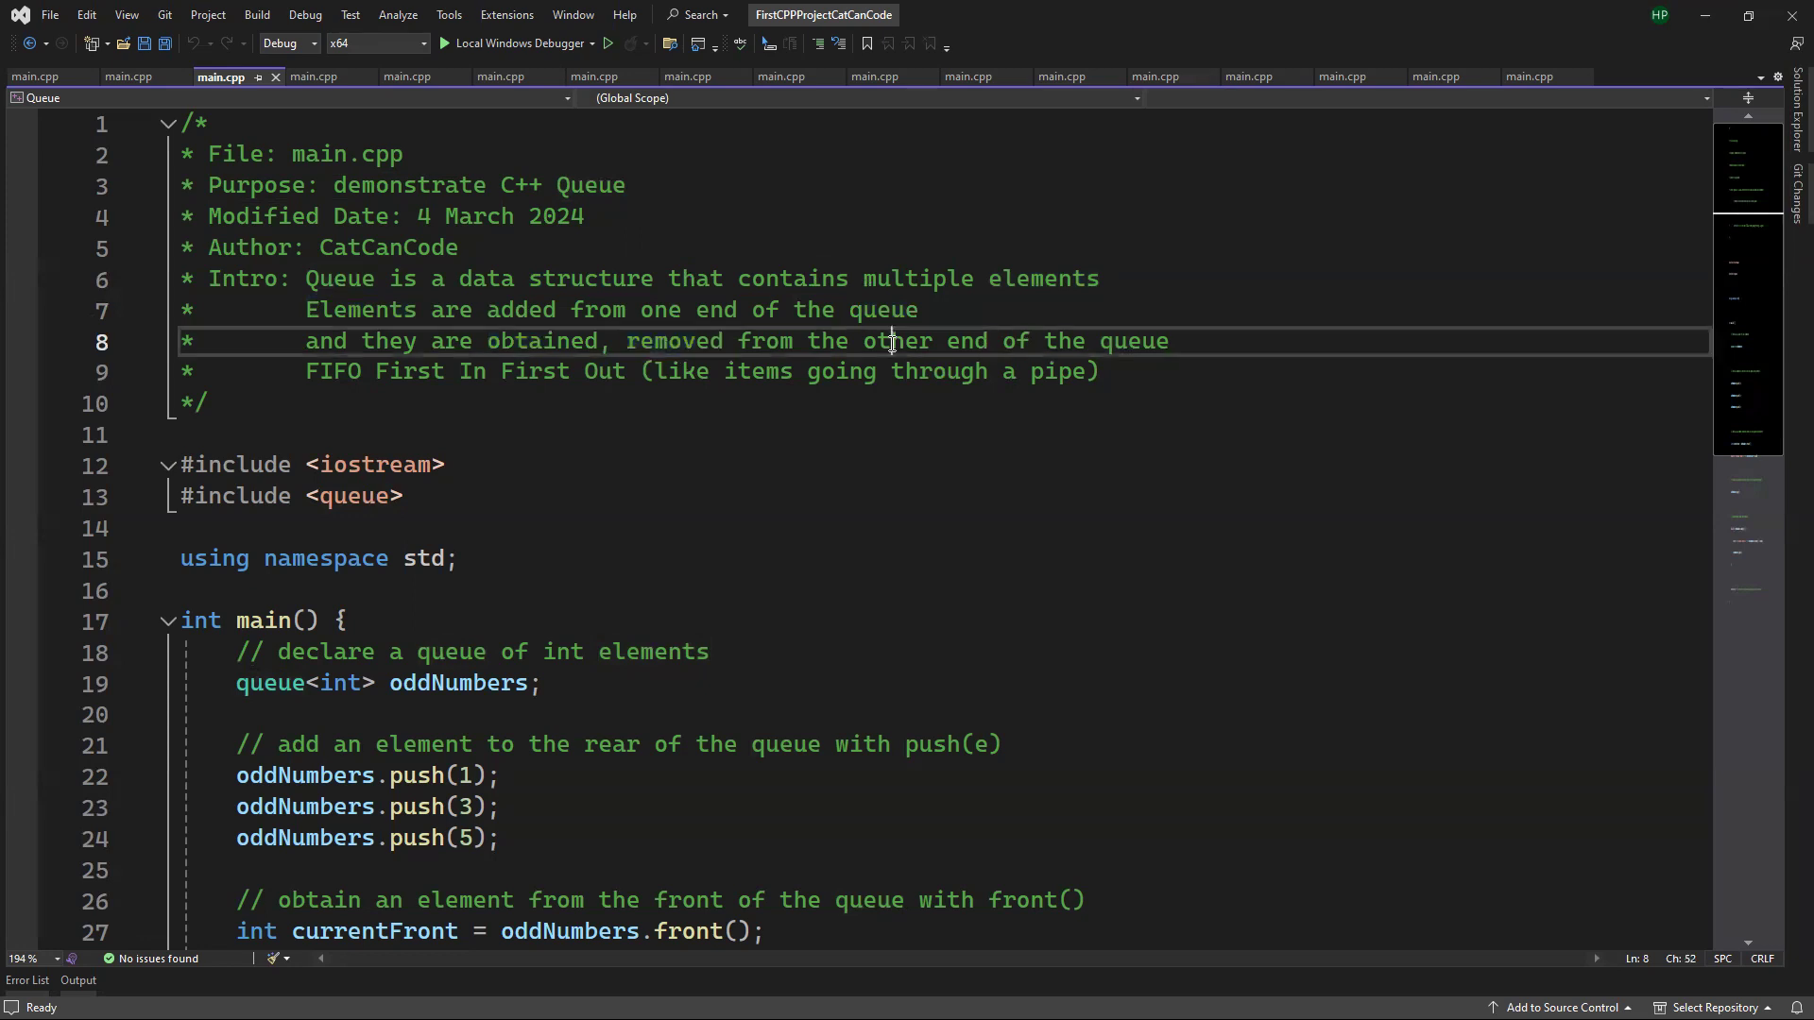
double_click(408, 372)
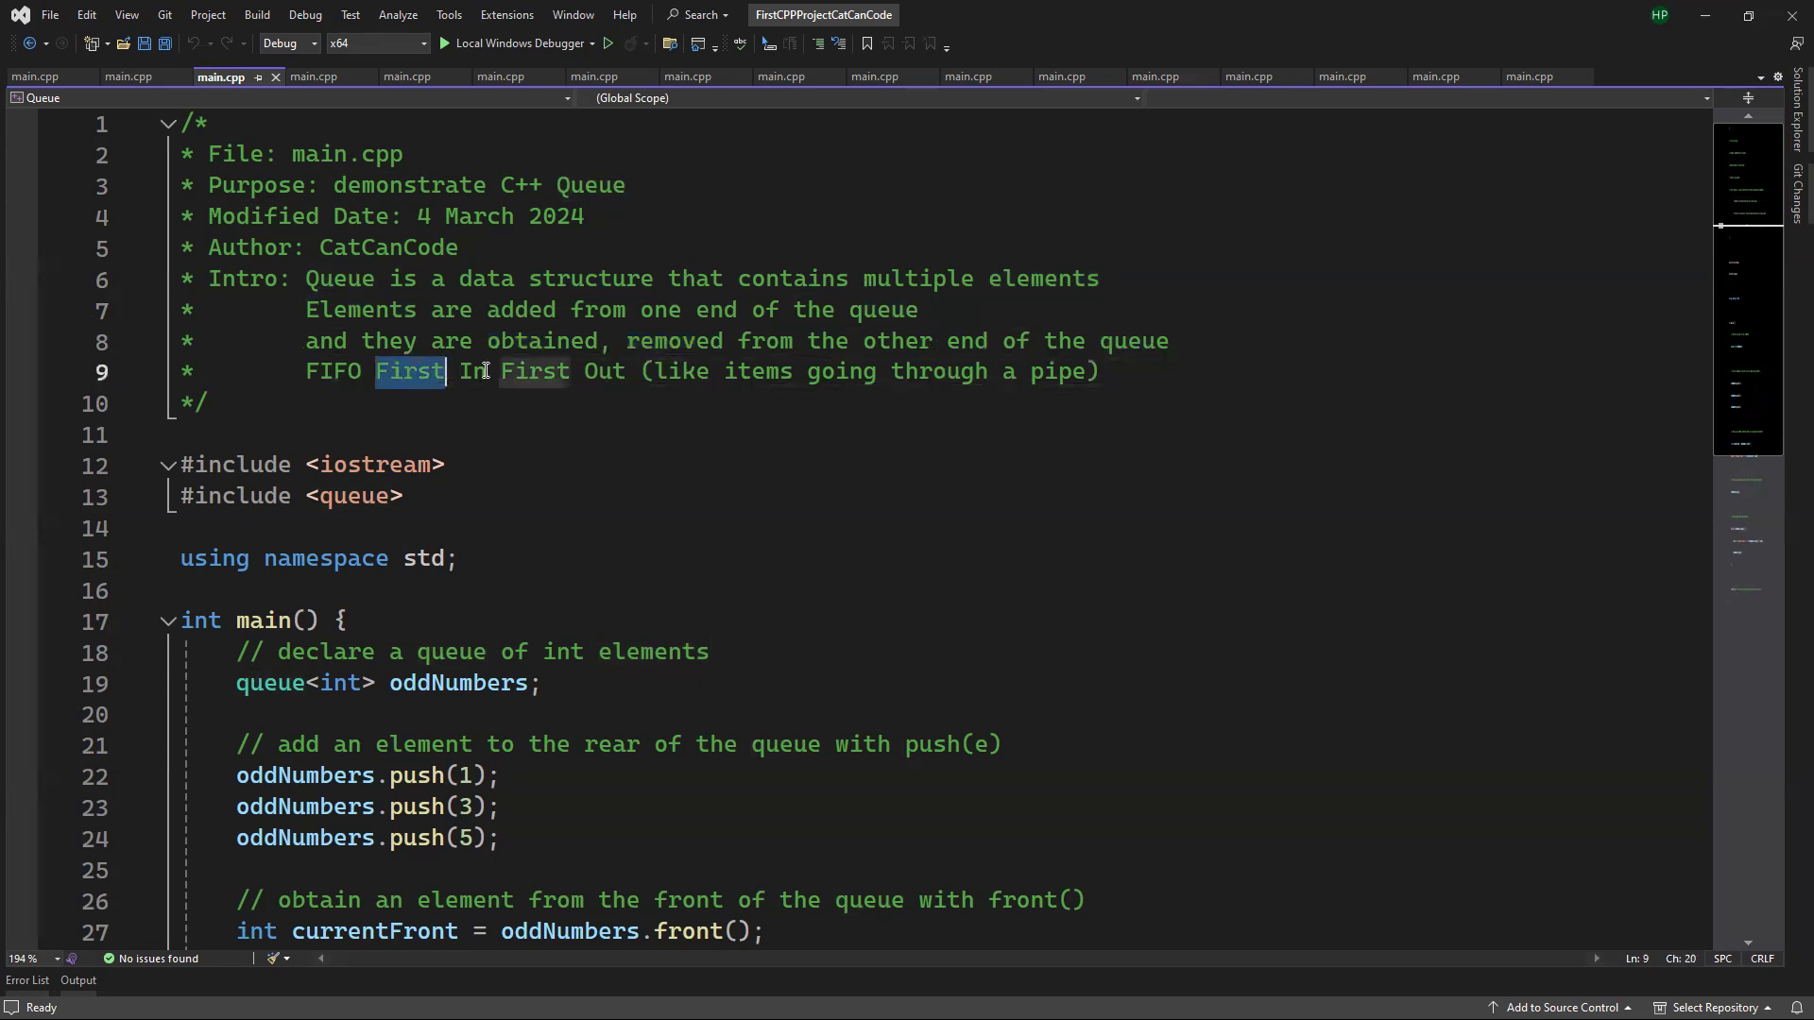
mouse_move(724, 376)
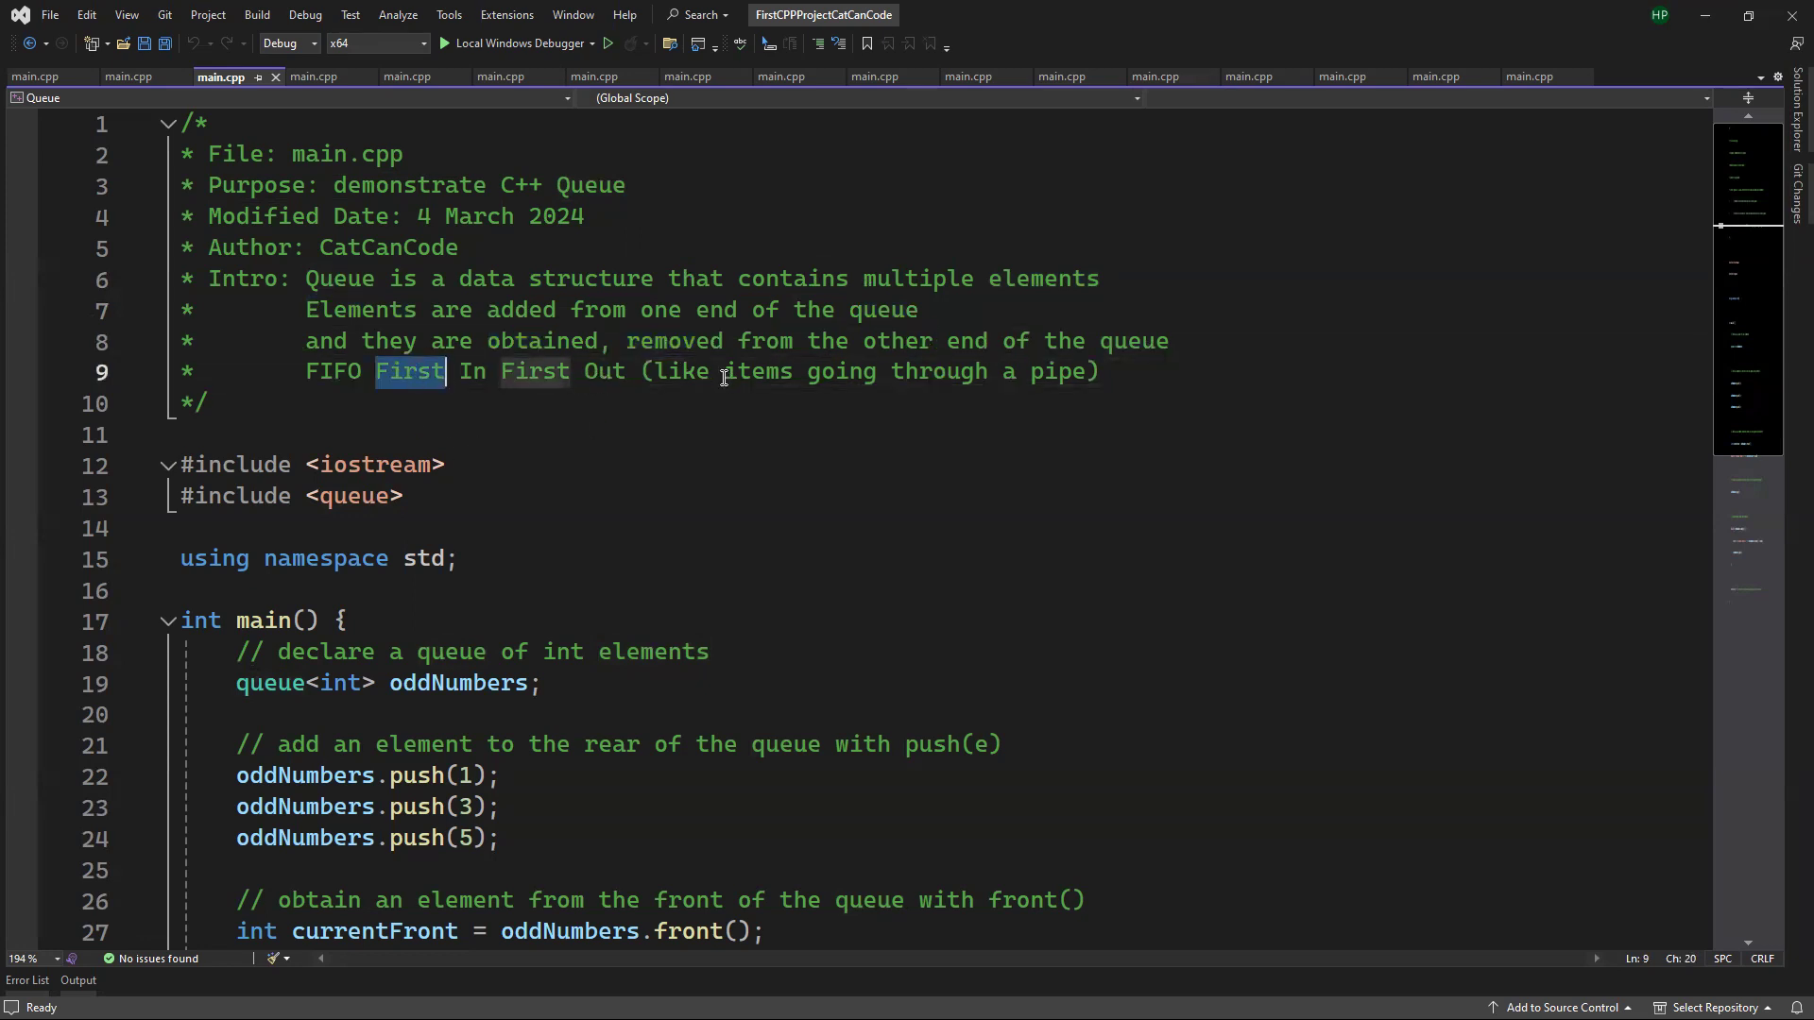
left_click(1046, 372)
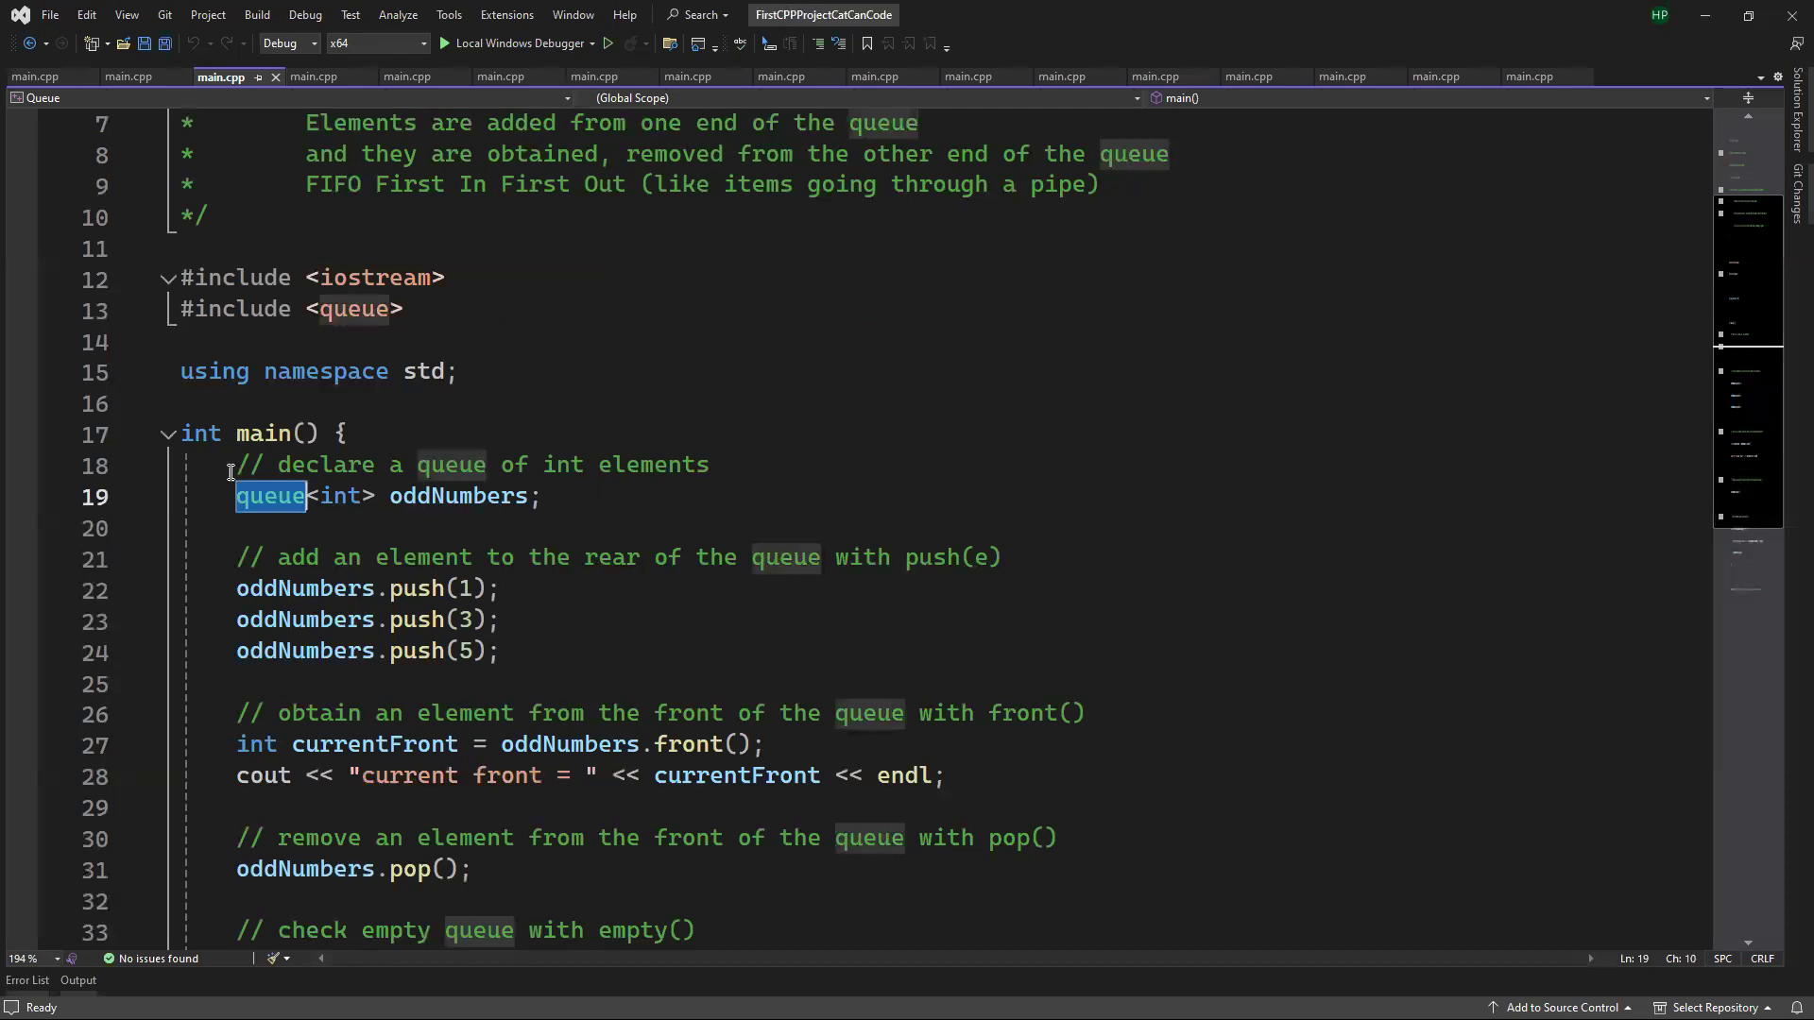
double_click(356, 308)
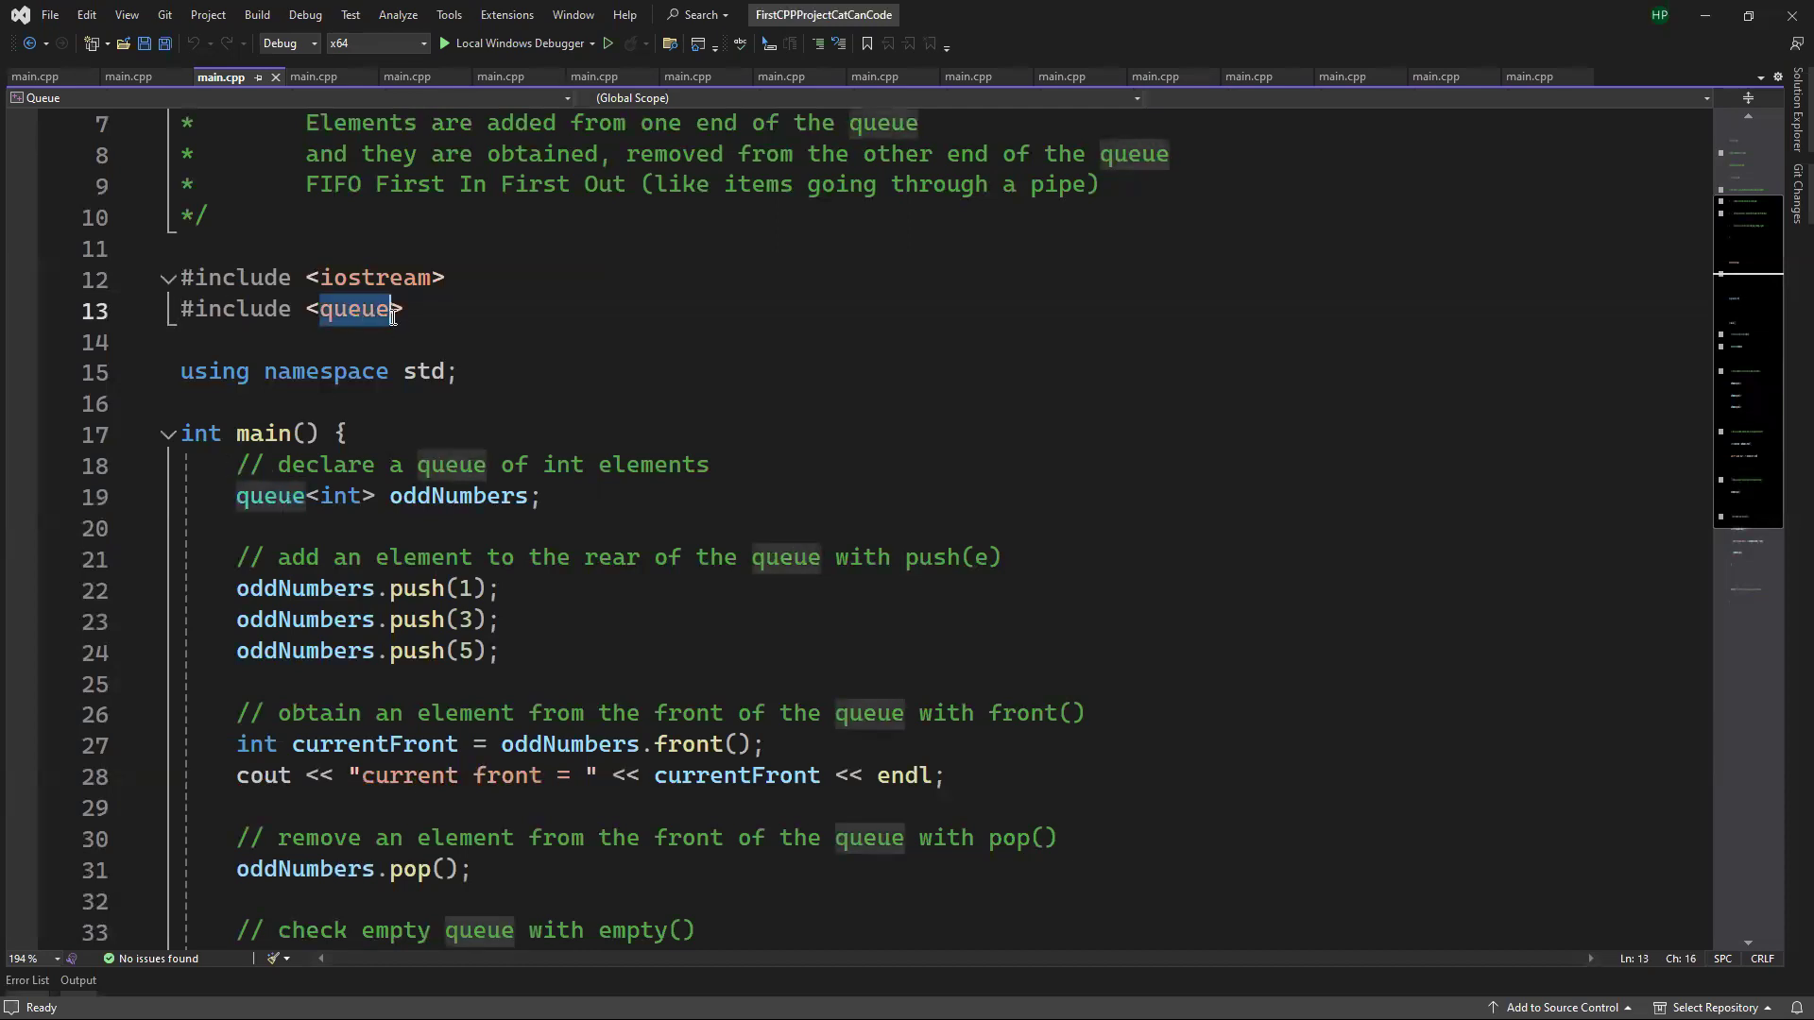
scroll("down", 3)
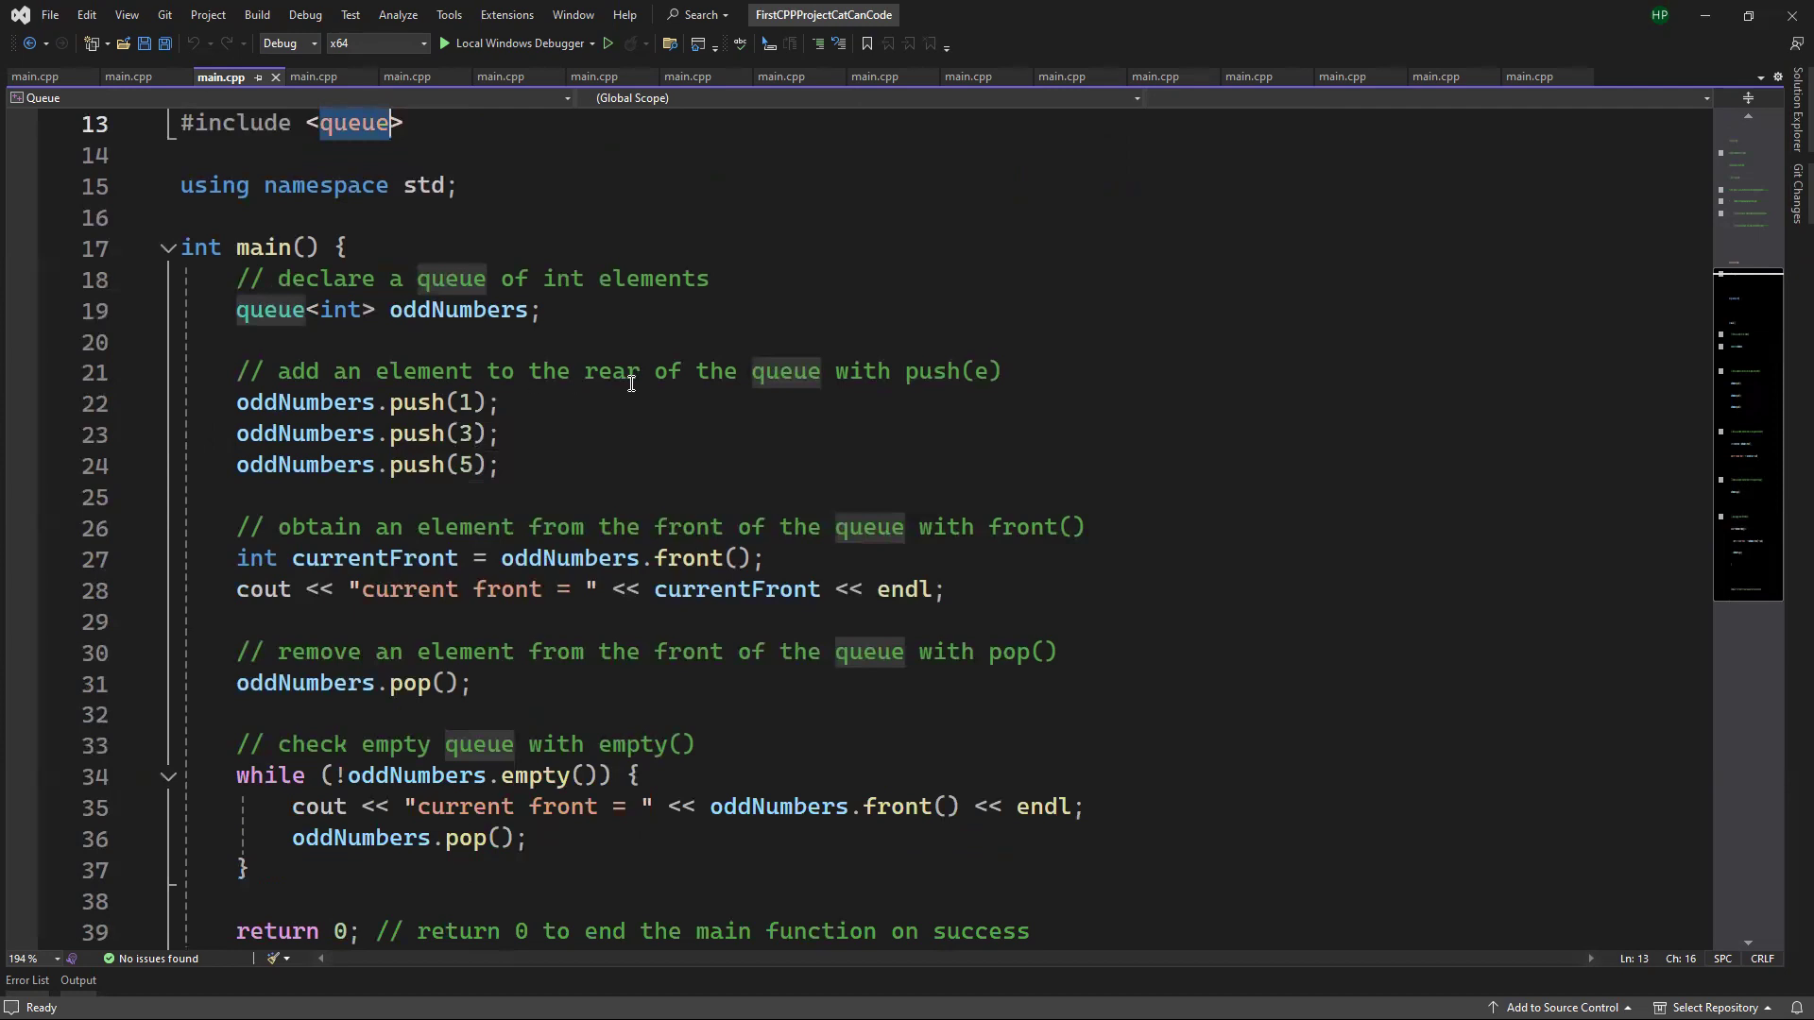
left_click(631, 372)
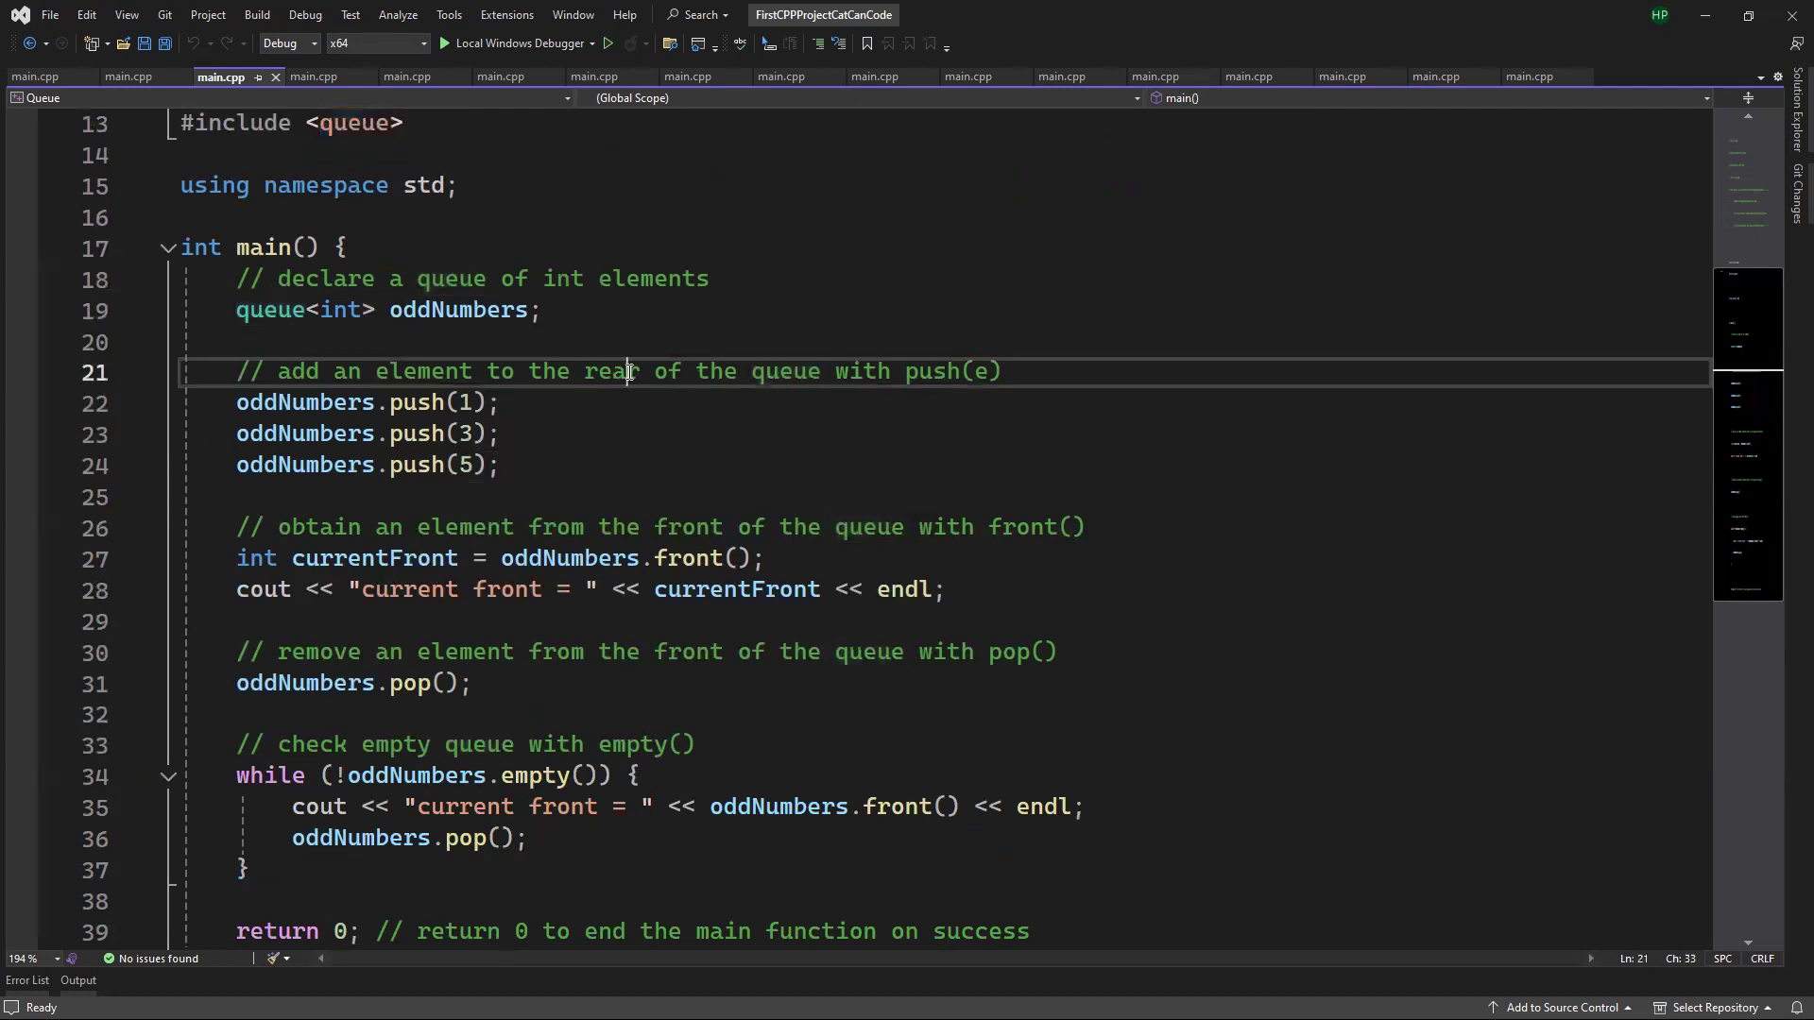
double_click(931, 372)
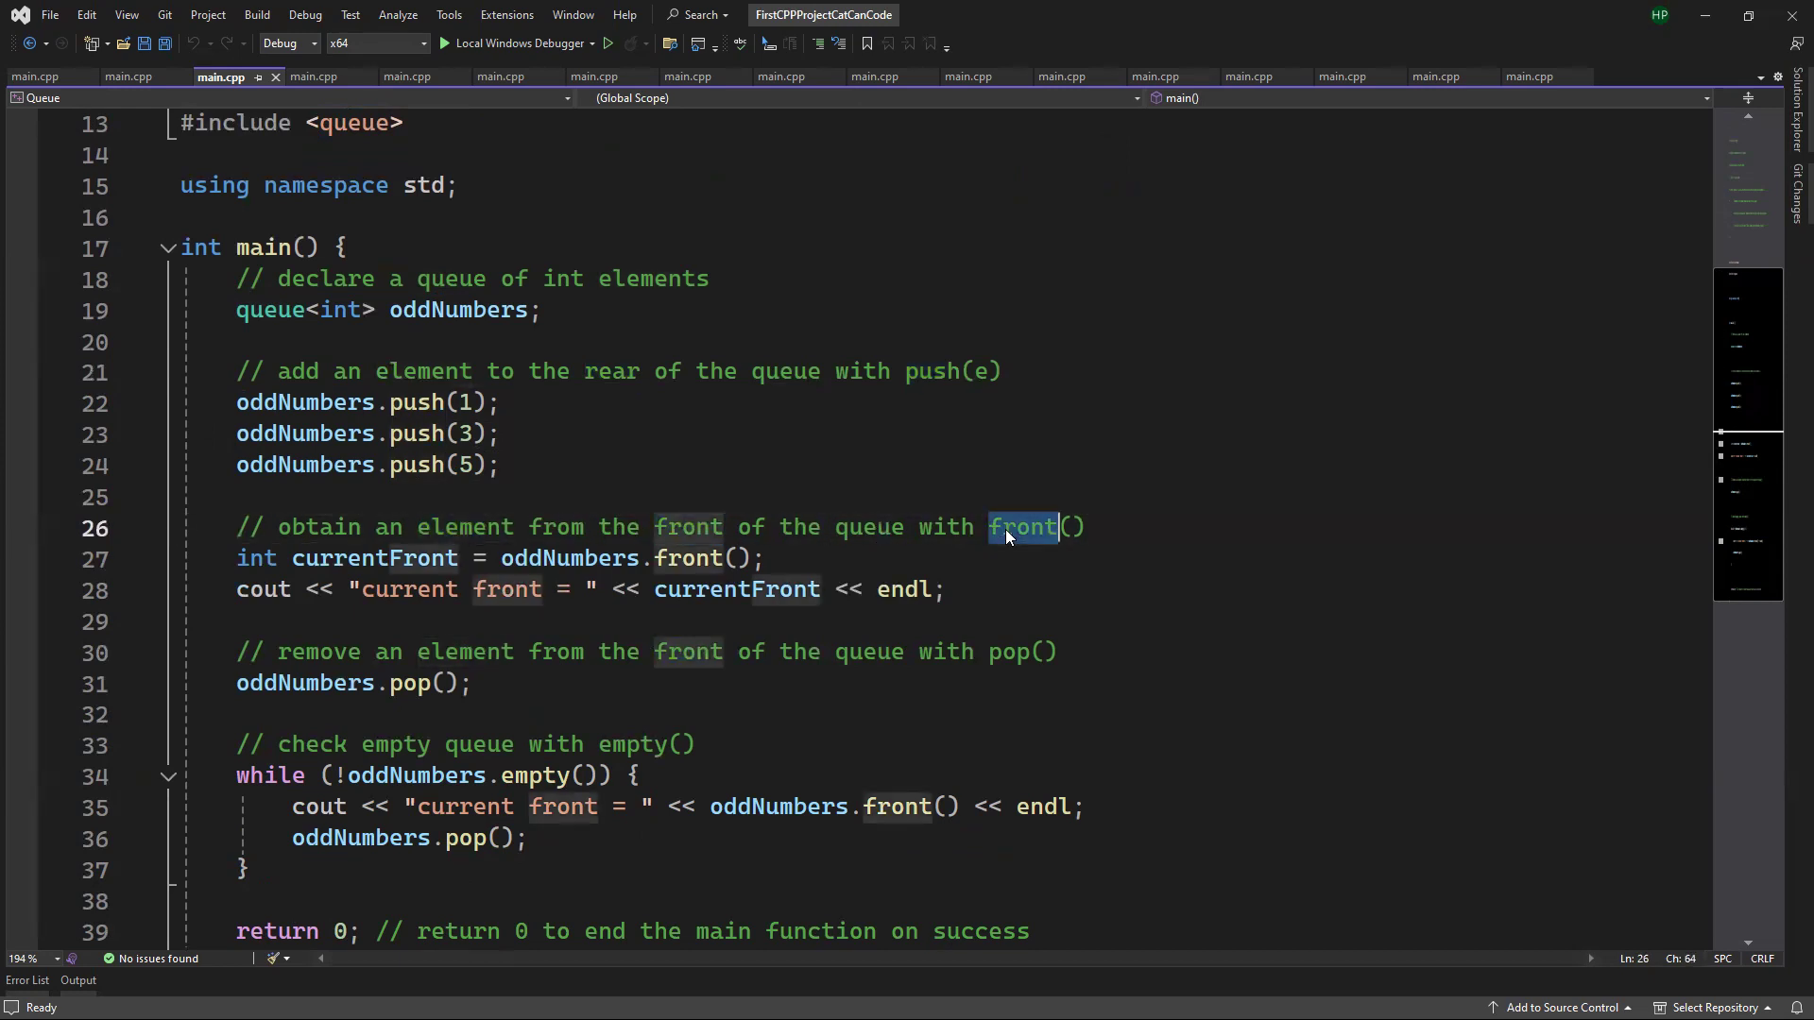
scroll("down", 3)
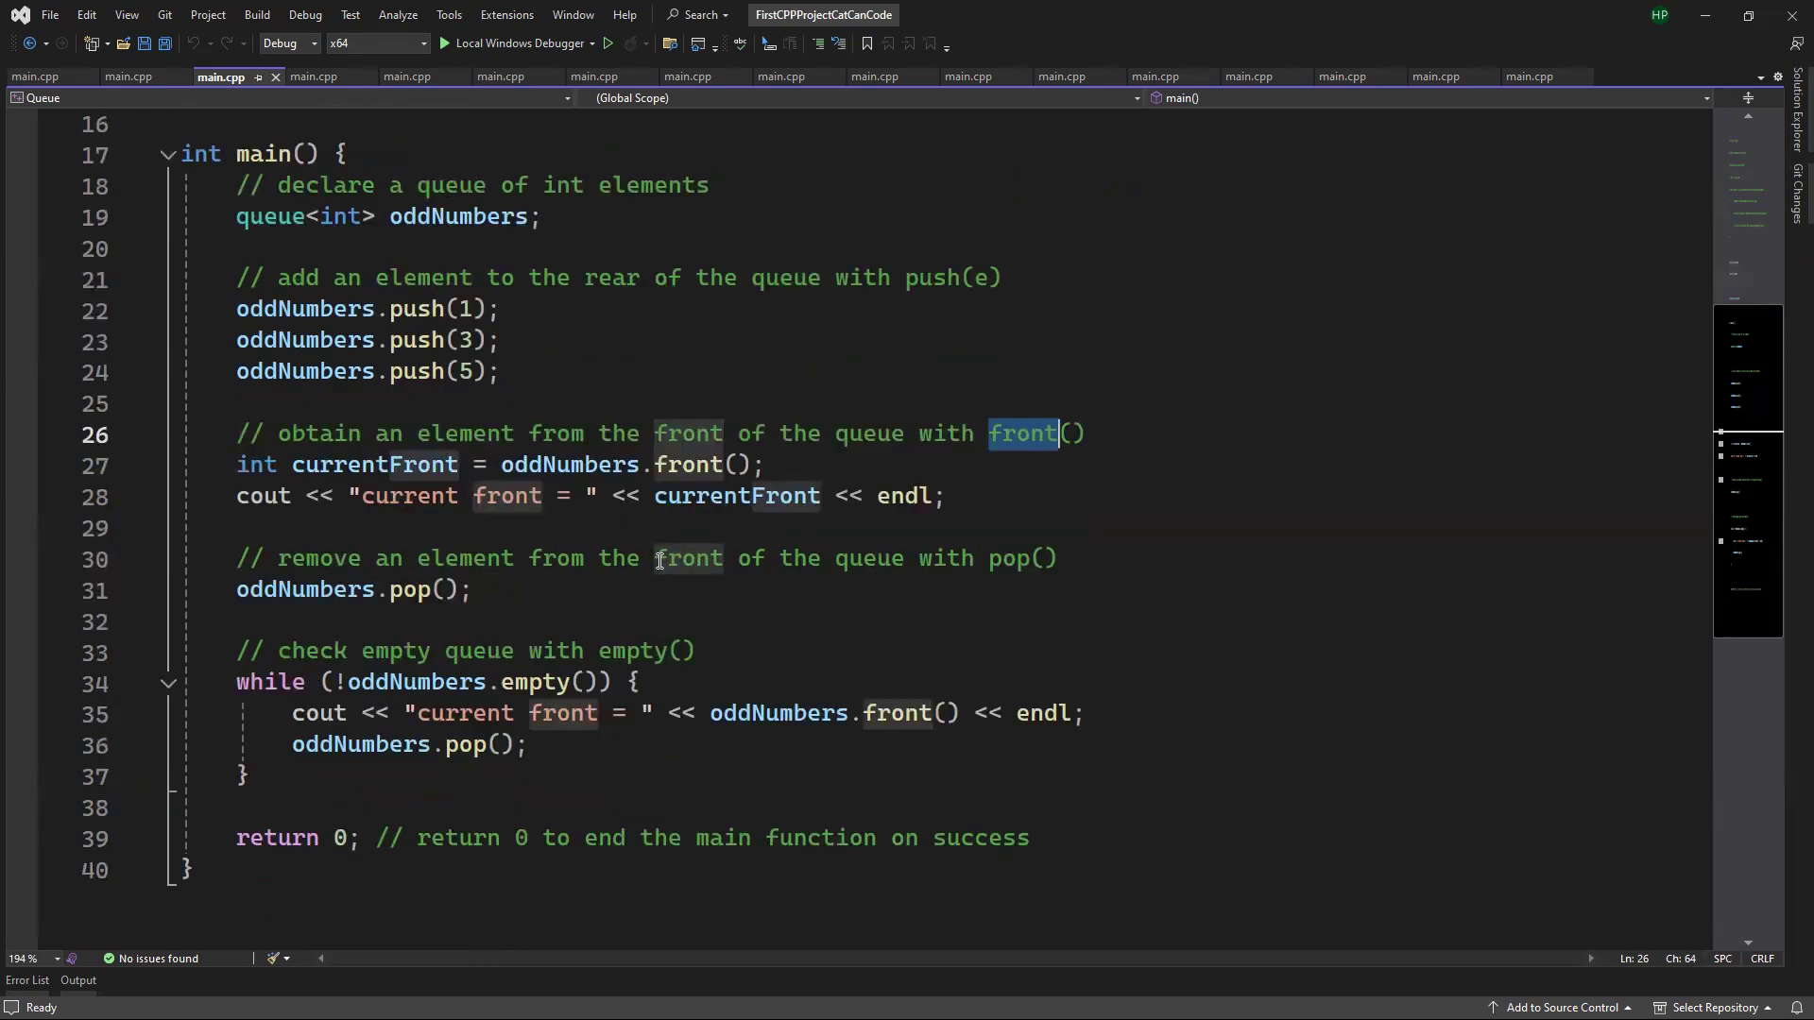